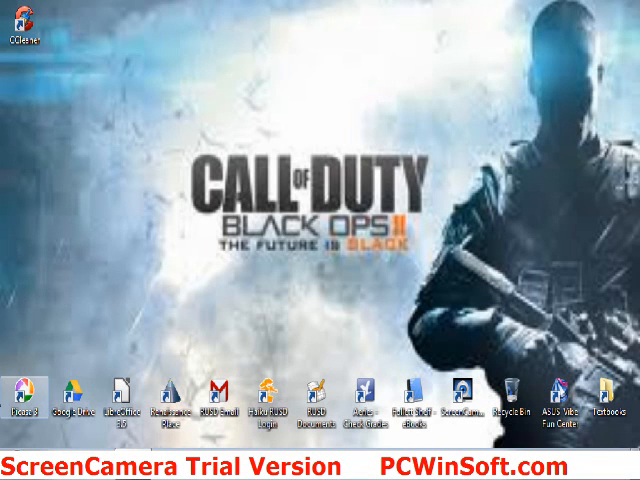
# Open the Windows 7 Start menu and search for 'run'
pyautogui.click(12, 470)
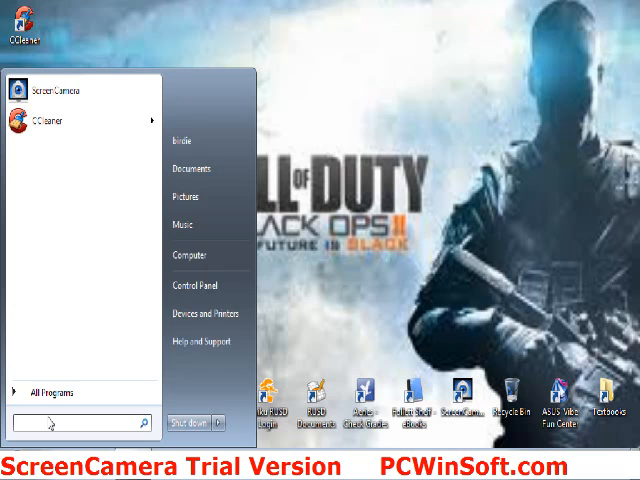
pyautogui.write('run')
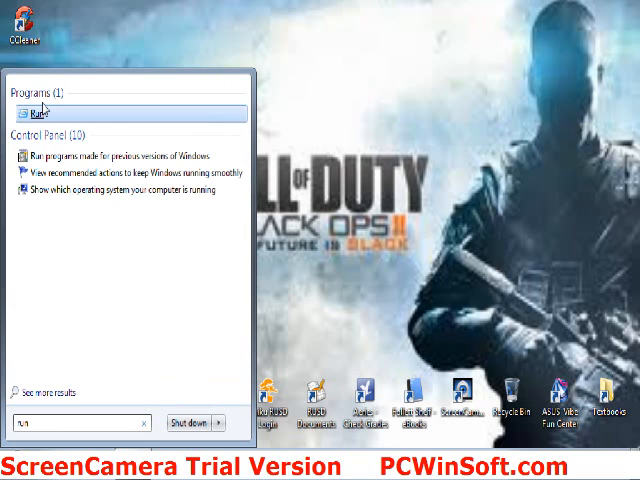
# Launch Run and enter %temp% to open the user's Temp folder
pyautogui.click(40, 110)
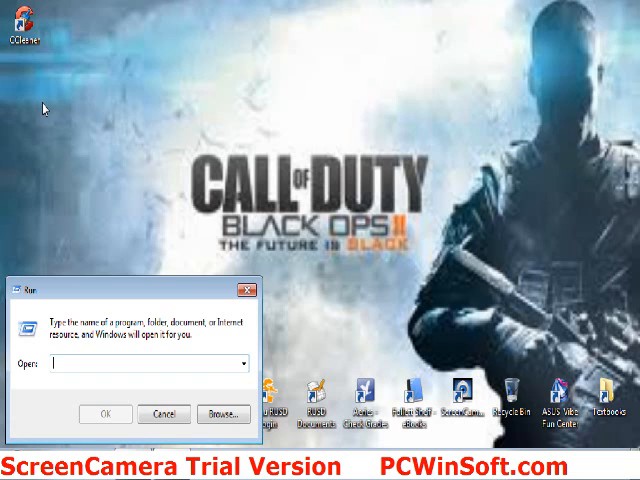
pyautogui.write('Note')
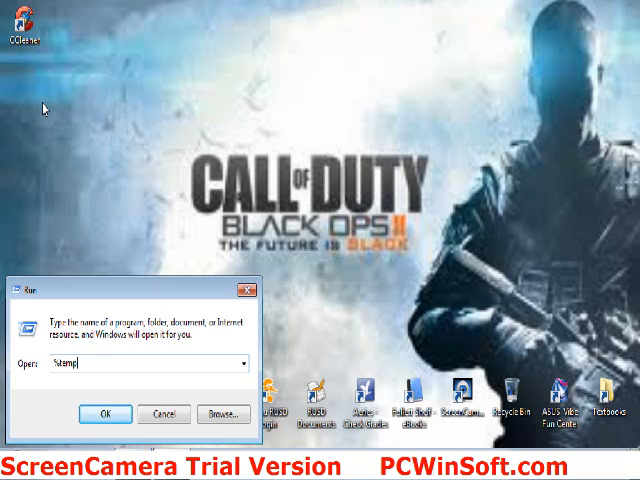
pyautogui.write('%')
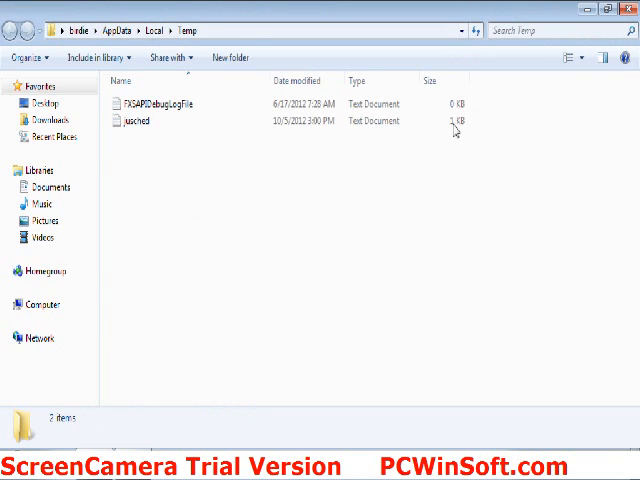
# Select a leftover file in the Temp folder
pyautogui.click(135, 120)
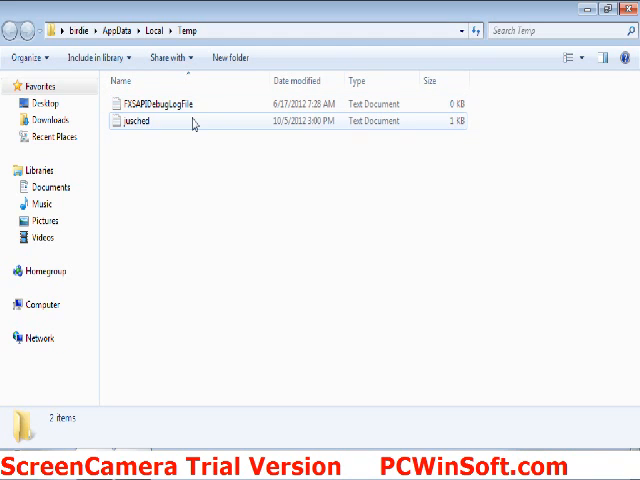
pyautogui.moveTo(210, 162)
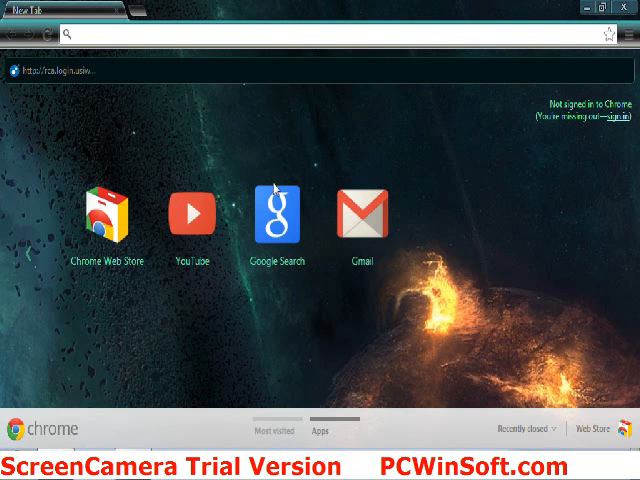
pyautogui.moveTo(231, 68)
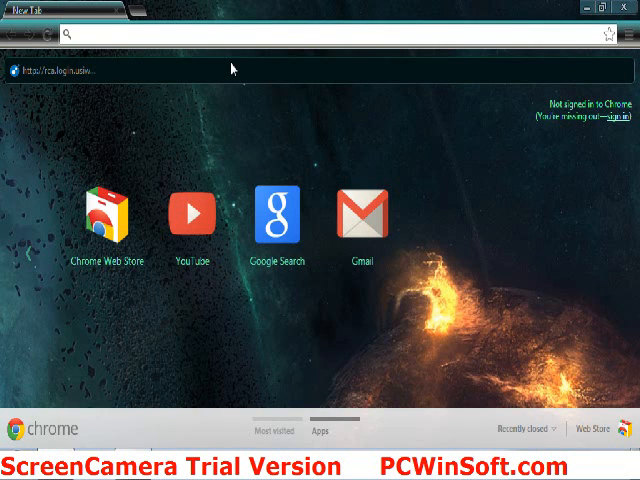
pyautogui.write('w')
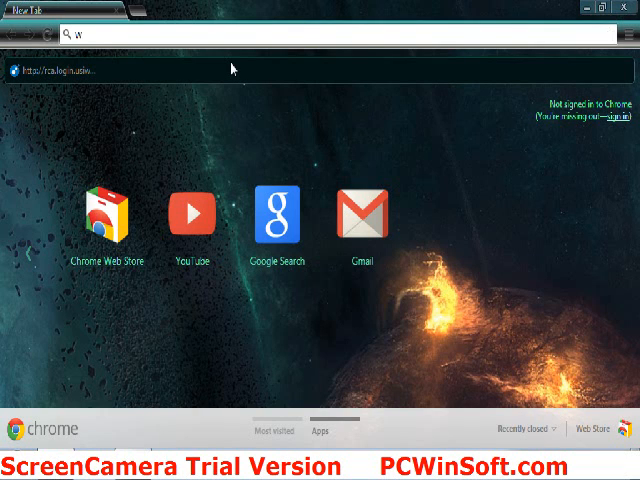
pyautogui.write('ww.p')
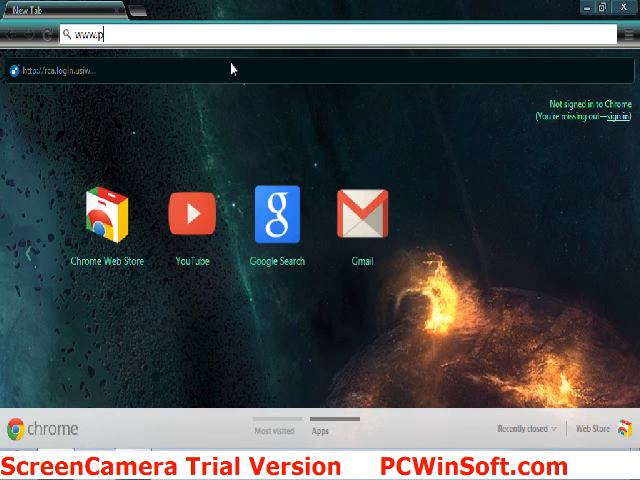
pyautogui.write('iri')
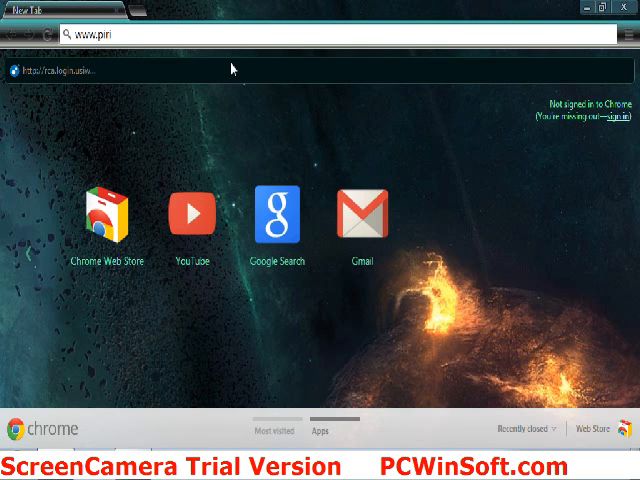
pyautogui.write('form.com')
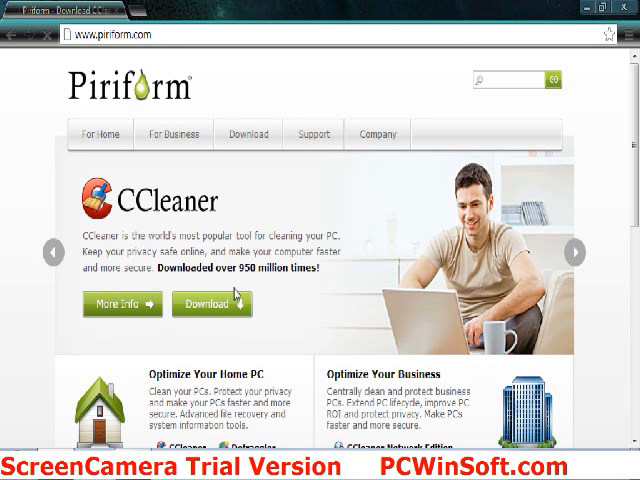
# Go to the CCleaner download page and scroll to the download options
pyautogui.click(211, 304)
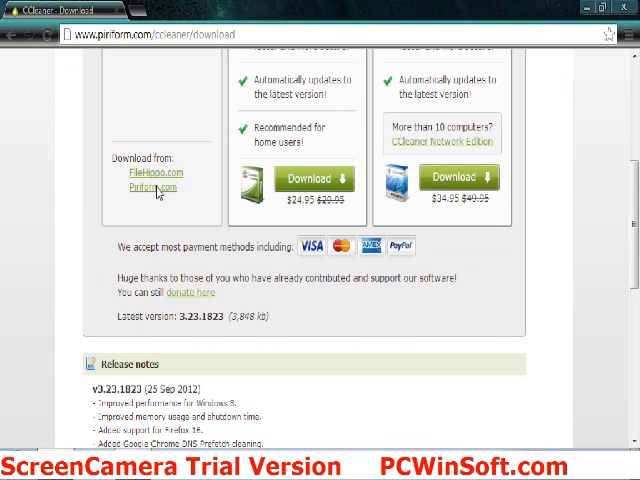
pyautogui.moveTo(178, 205)
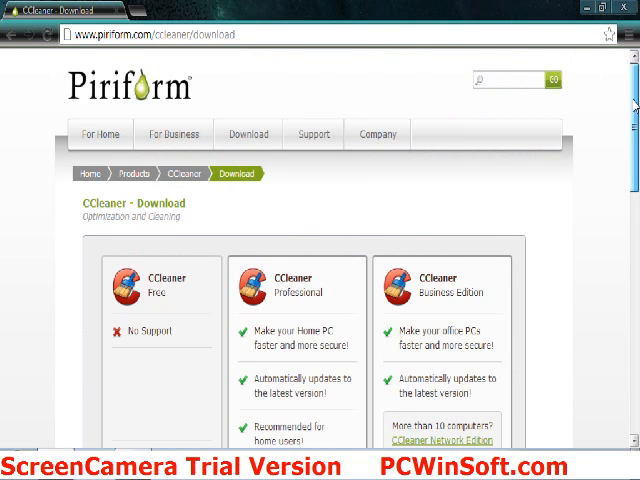
pyautogui.scroll(-3)
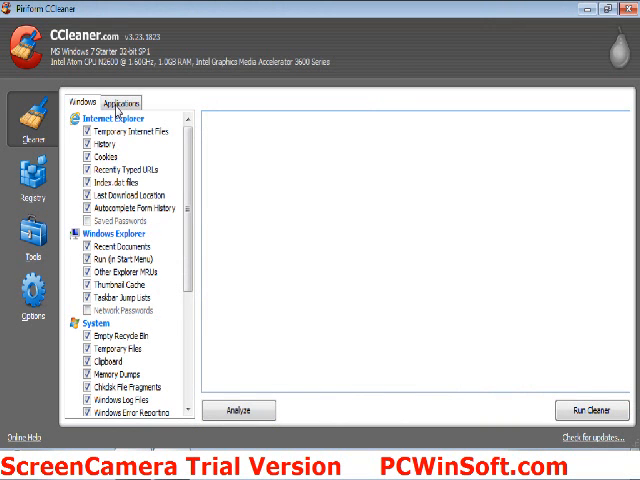
# Scroll the Windows checklist and dismiss the Menu Order Cache warning, leaving it unticked
pyautogui.click(118, 103)
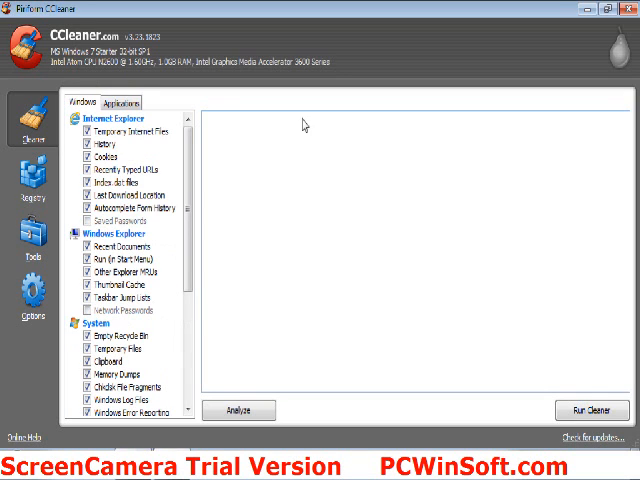
pyautogui.scroll(-3)
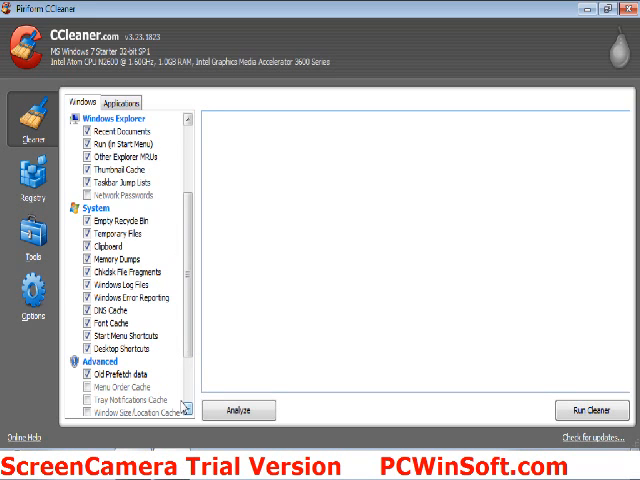
pyautogui.scroll(-3)
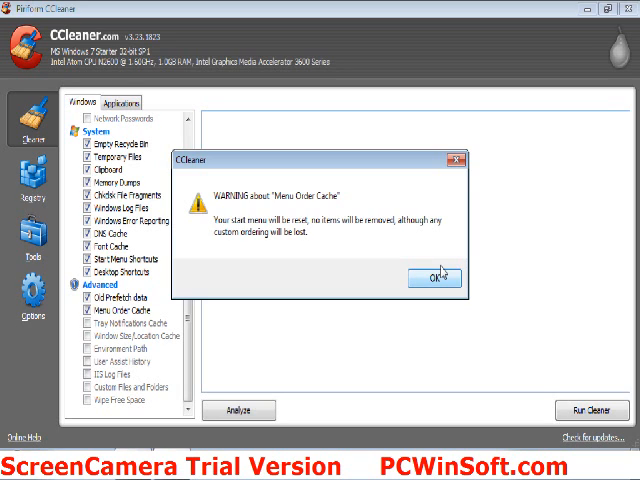
pyautogui.click(430, 277)
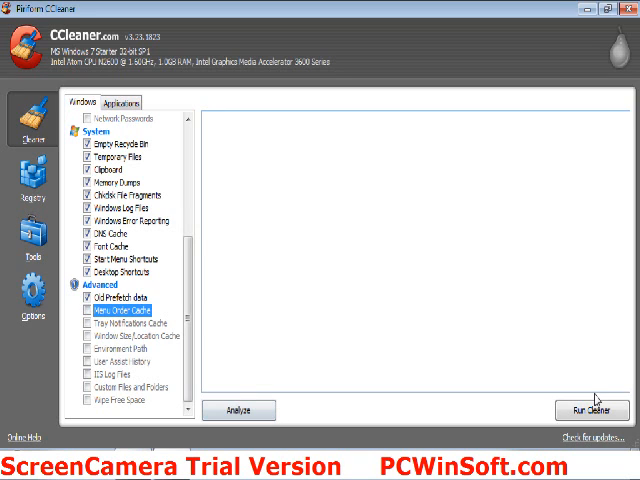
# Run the cleaner to remove 9.46 MB, then view the Applications items
pyautogui.click(584, 410)
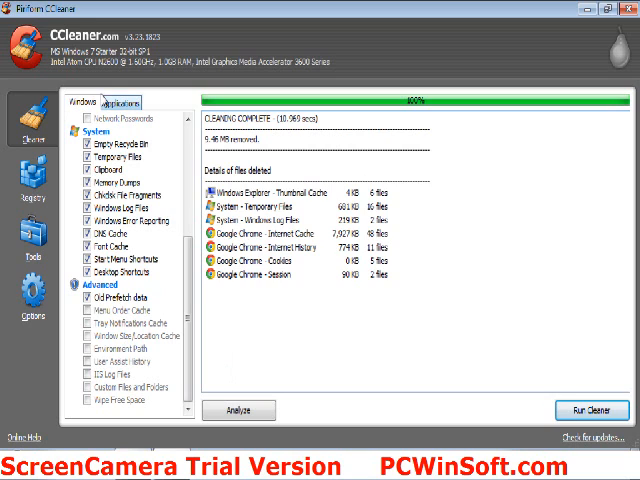
pyautogui.click(120, 102)
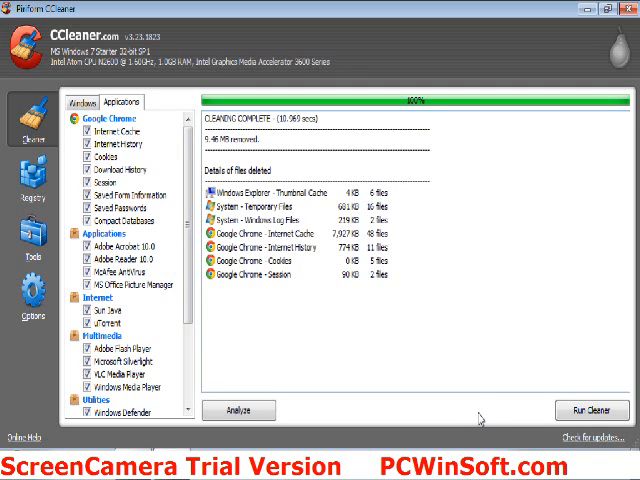
# Run a second cleaning pass, which finds 0 bytes, and switch to Registry
pyautogui.click(574, 410)
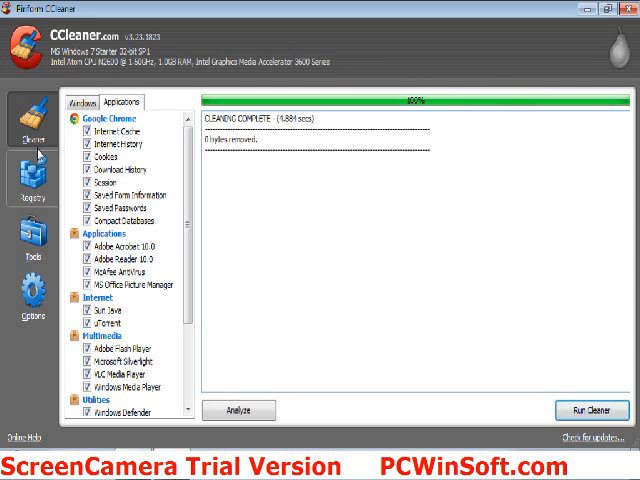
pyautogui.click(33, 190)
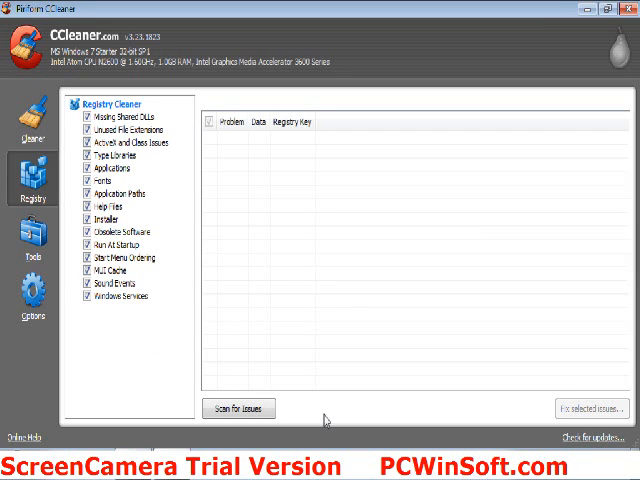
# Scan the registry, finding one invalid Babylon toolbar class reference
pyautogui.click(240, 408)
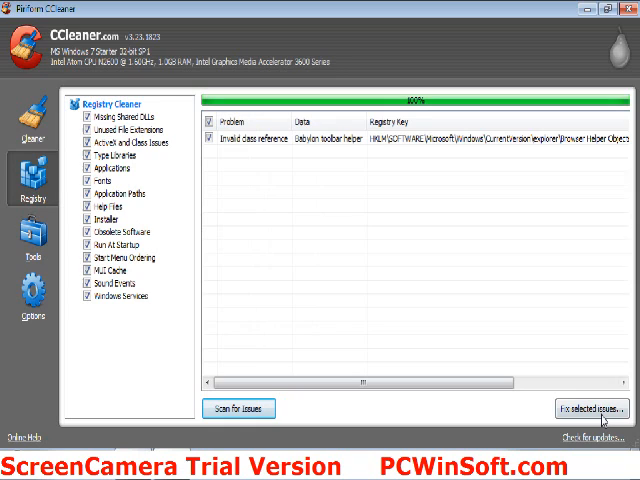
# Fix the Babylon toolbar registry issue, declining the backup, and close the results
pyautogui.click(571, 408)
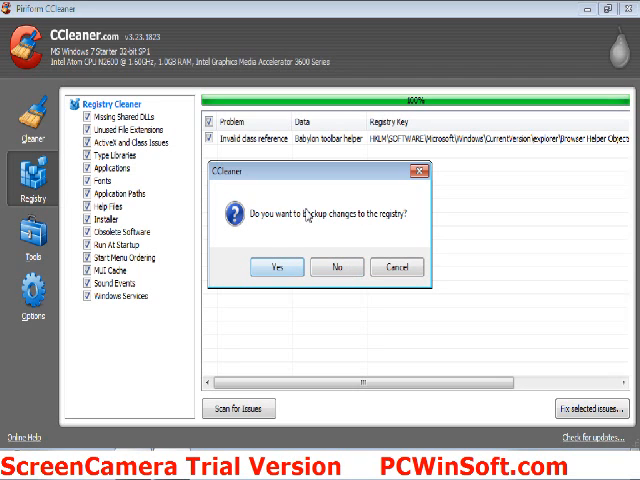
pyautogui.moveTo(360, 222)
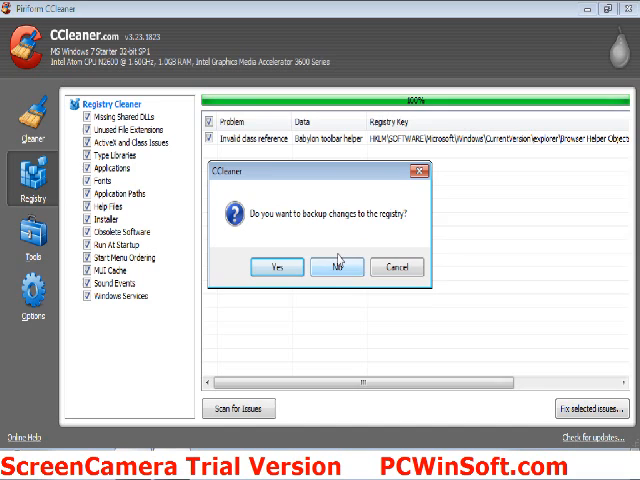
pyautogui.click(349, 266)
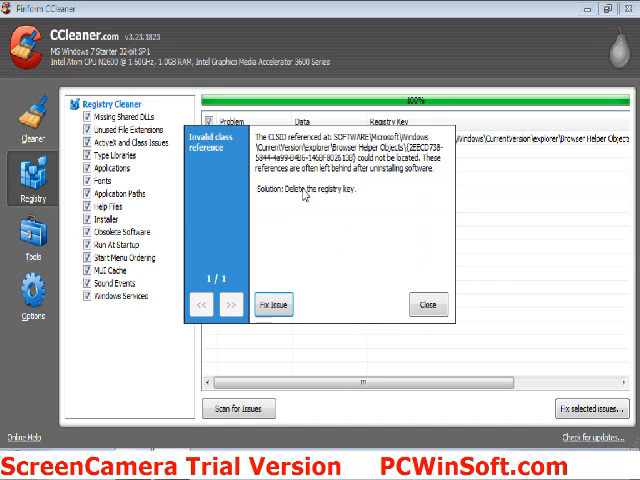
pyautogui.click(273, 305)
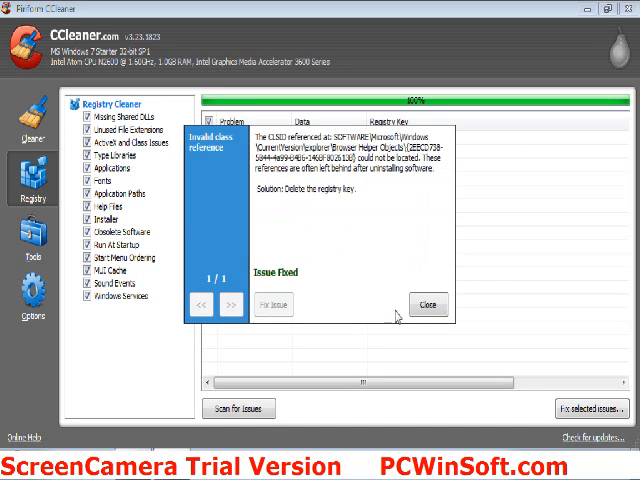
pyautogui.click(428, 304)
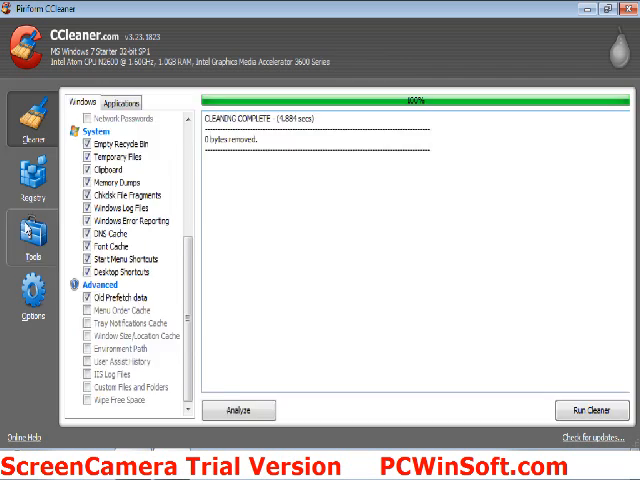
# Open CCleaner's Tools and scroll through the installed programs list
pyautogui.click(33, 238)
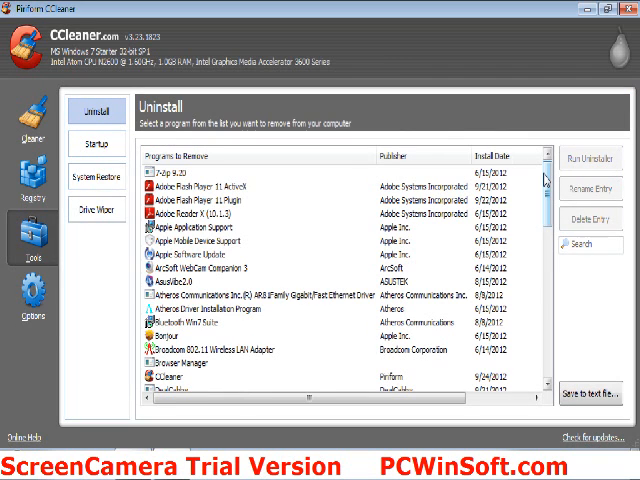
pyautogui.scroll(-3)
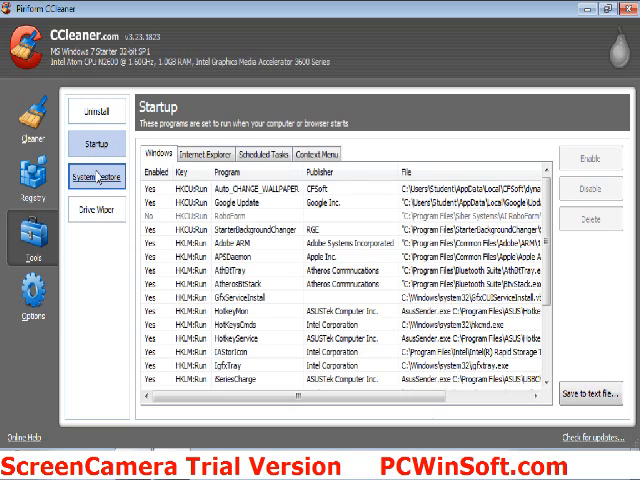
# Switch between the System Restore points, Drive Wiper and Startup pages
pyautogui.click(96, 176)
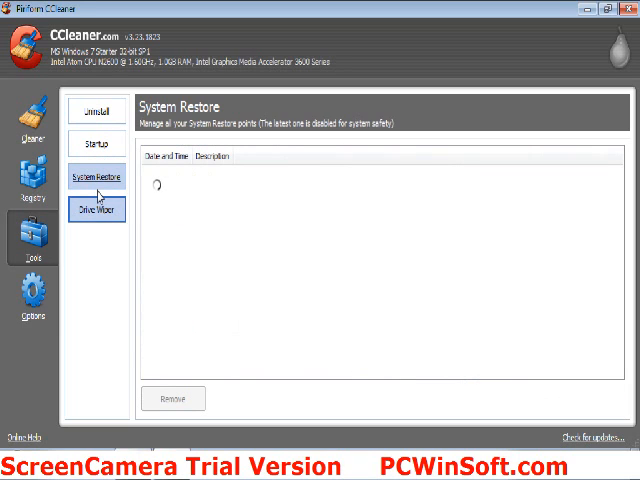
pyautogui.click(96, 209)
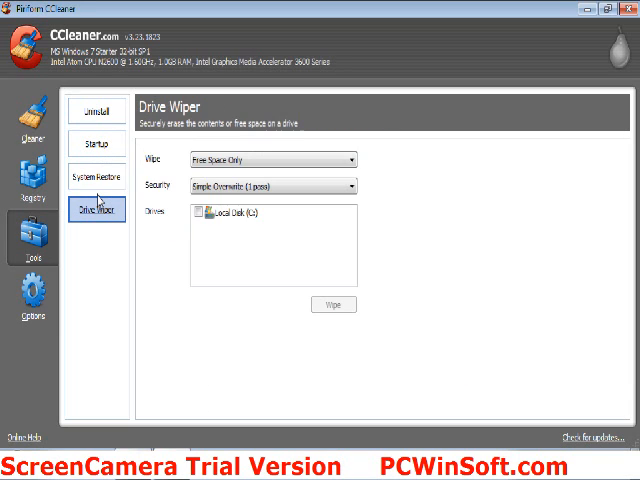
pyautogui.click(97, 143)
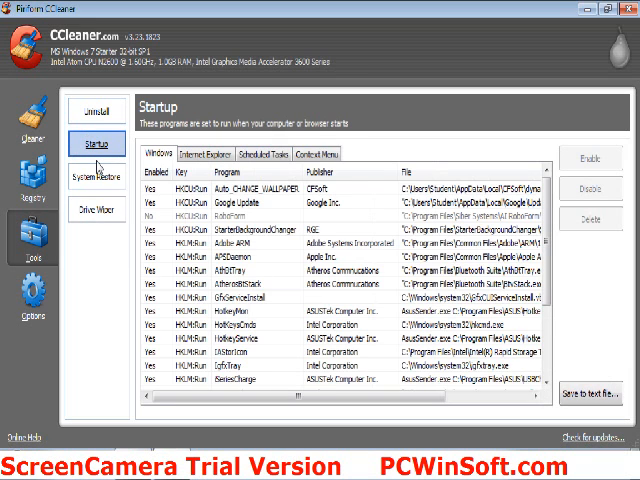
pyautogui.click(97, 176)
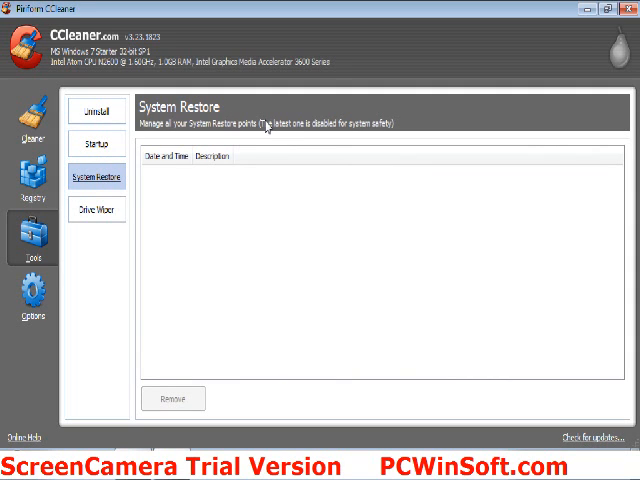
pyautogui.moveTo(267, 126)
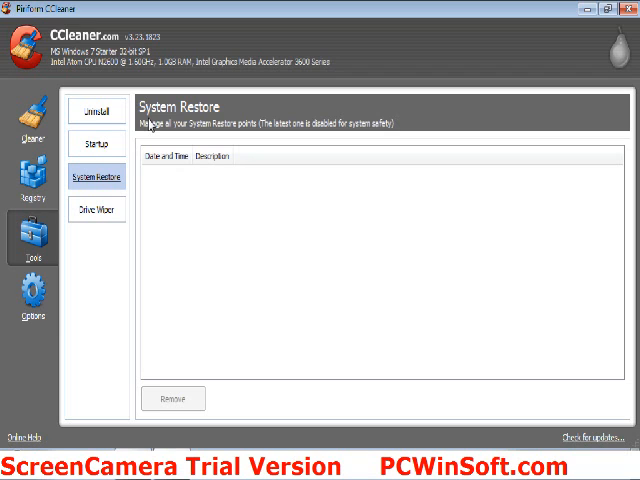
pyautogui.moveTo(308, 132)
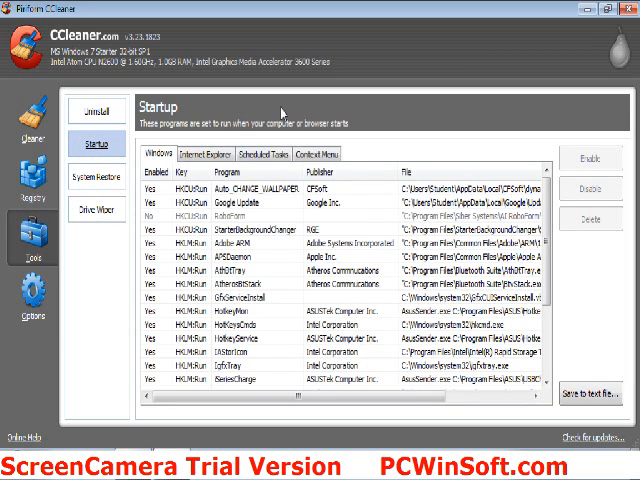
# View Startup's Context Menu and Scheduled Tasks entries, then show Drive Wiper
pyautogui.click(205, 154)
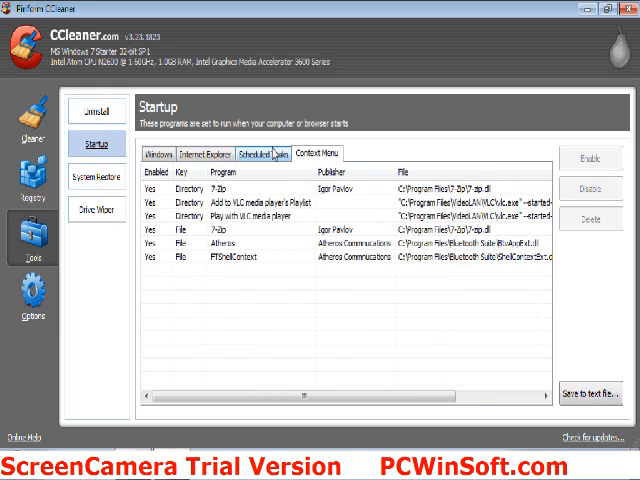
pyautogui.click(270, 153)
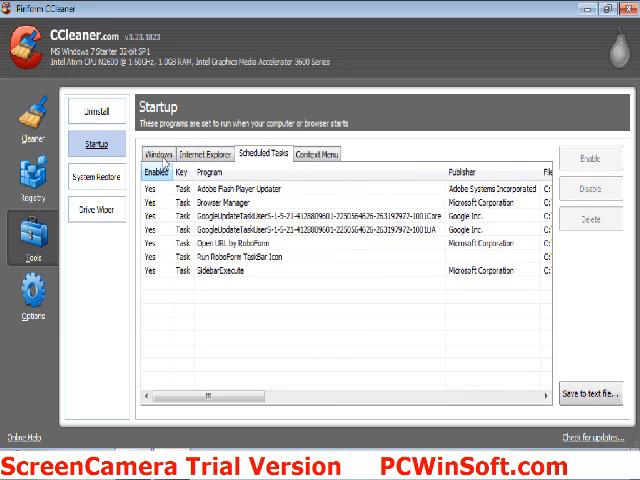
pyautogui.click(96, 209)
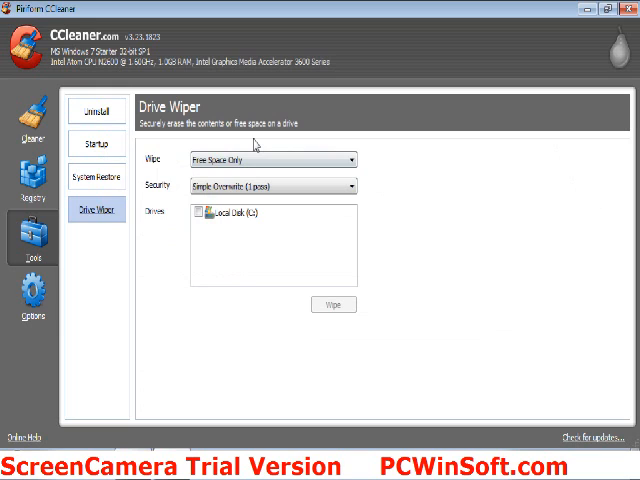
pyautogui.moveTo(303, 117)
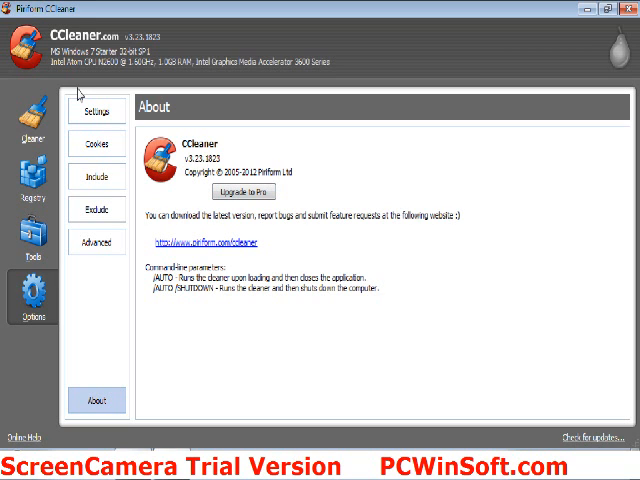
# View general Settings and the kept Cookies, selecting the mail.google.com entry
pyautogui.click(95, 109)
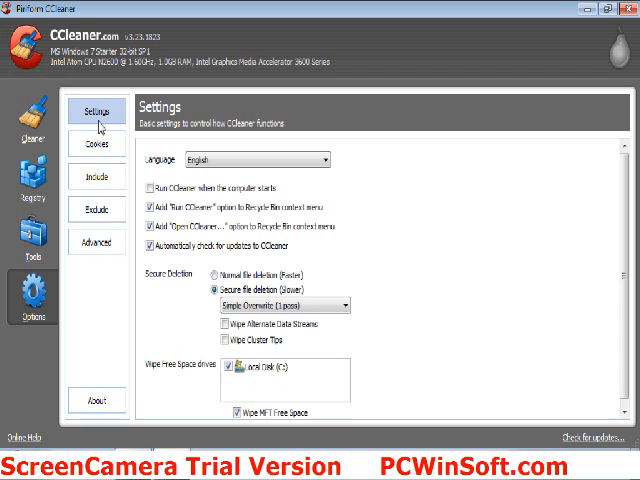
pyautogui.click(96, 143)
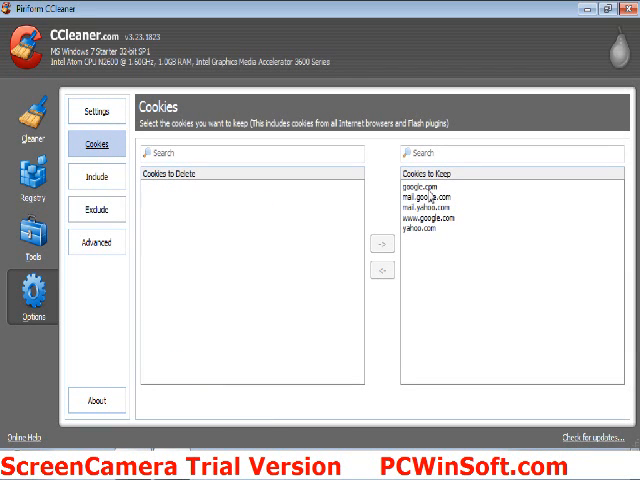
pyautogui.click(430, 198)
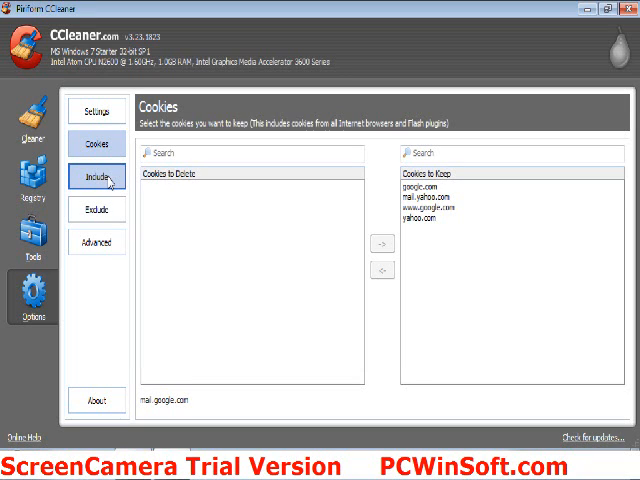
# Look through the Include, Exclude and Advanced preference pages
pyautogui.click(95, 177)
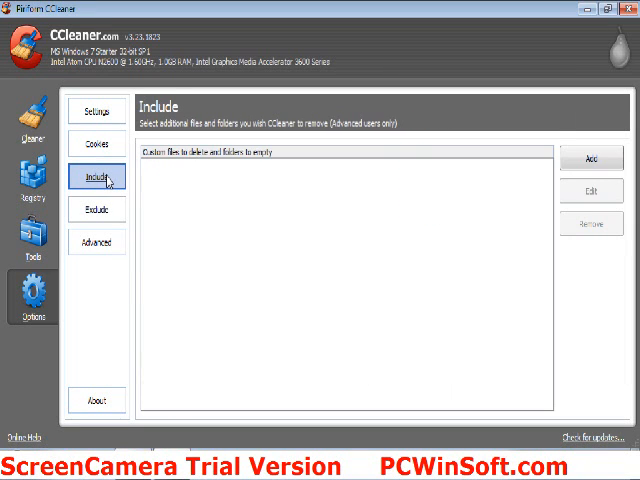
pyautogui.click(96, 209)
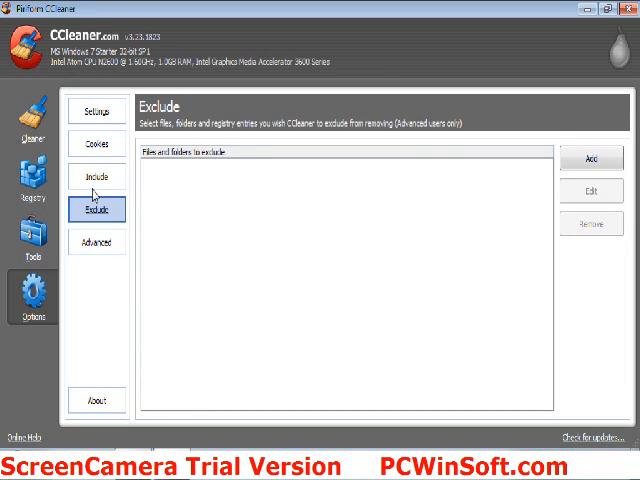
pyautogui.click(96, 242)
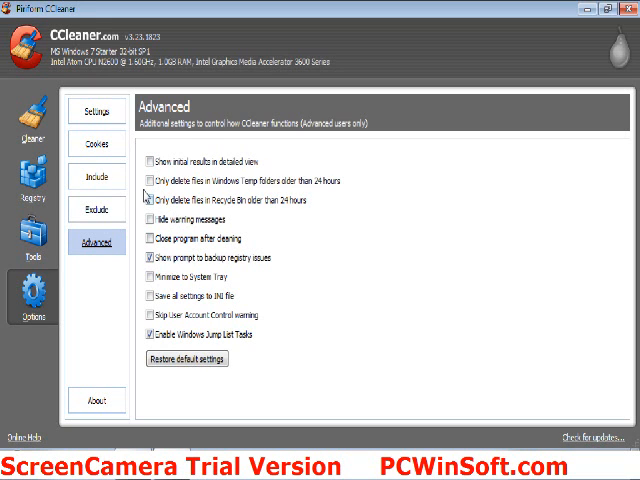
pyautogui.moveTo(163, 198)
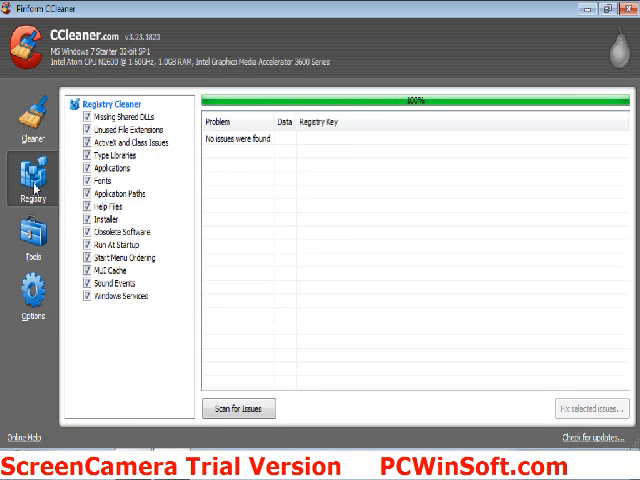
# Go back to CCleaner's Tools section and its Drive Wiper page
pyautogui.click(33, 243)
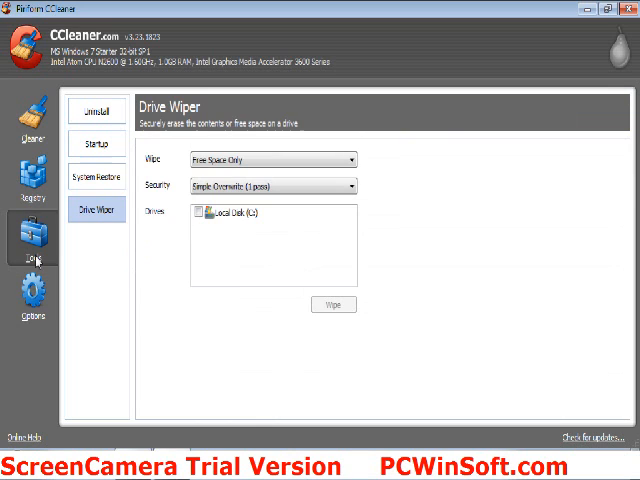
pyautogui.click(32, 299)
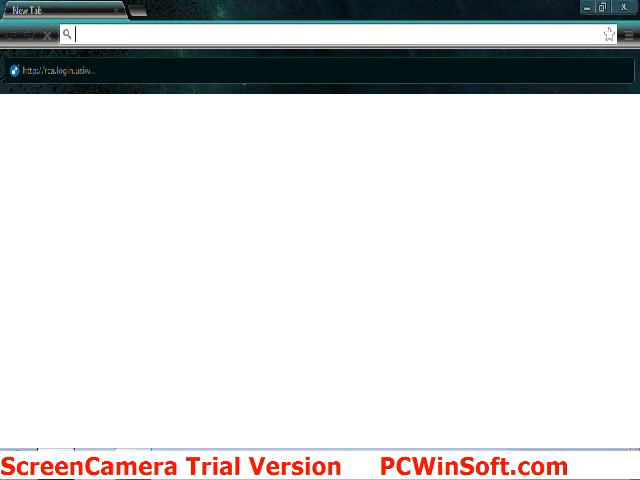
pyautogui.write('www.youtube.com')
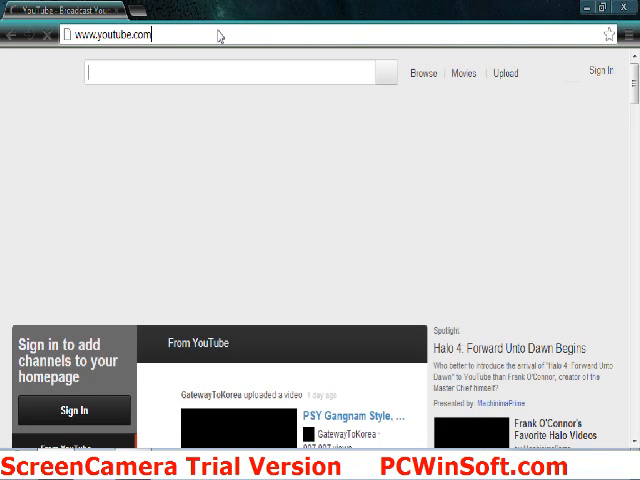
pyautogui.write('googl')
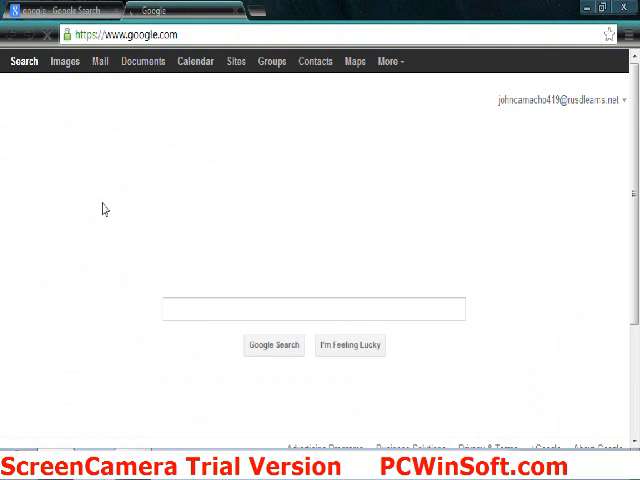
pyautogui.click(315, 309)
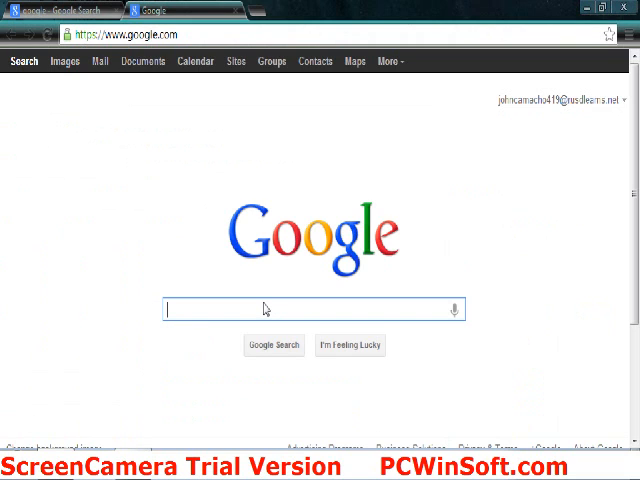
pyautogui.write('how')
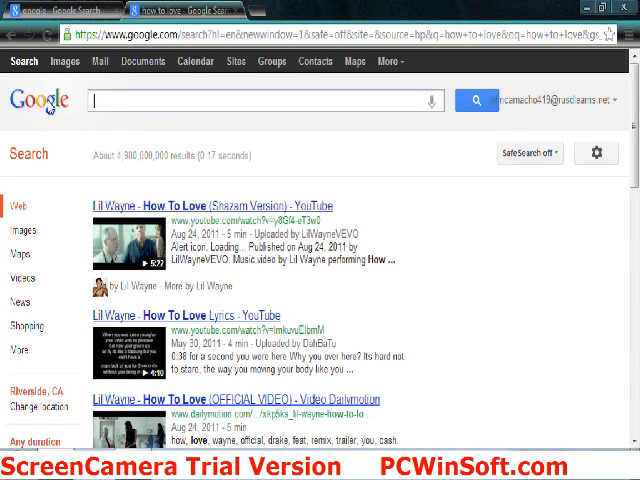
pyautogui.write('ho')
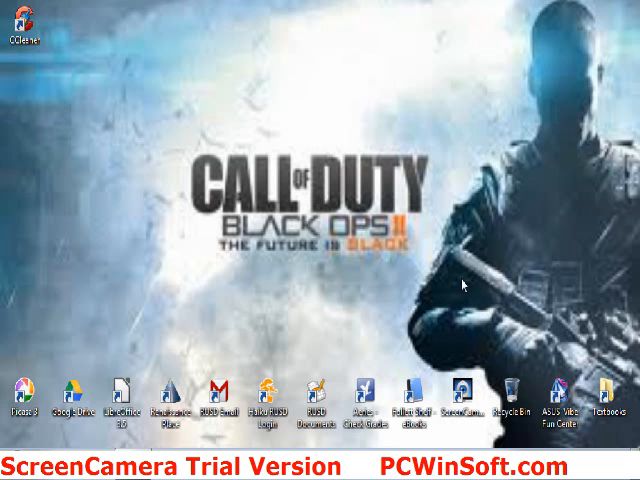
pyautogui.moveTo(483, 287)
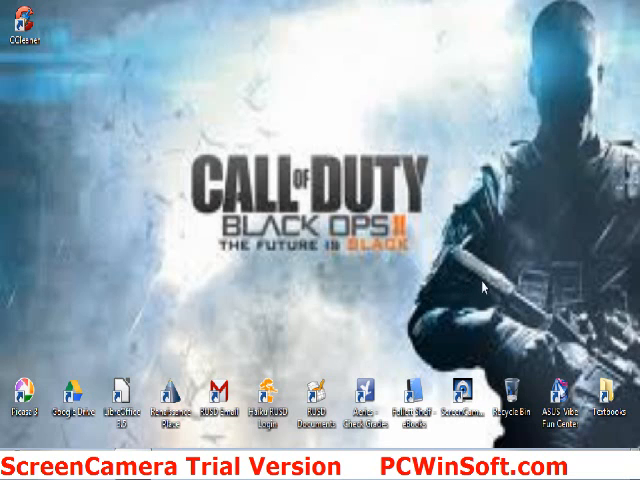
pyautogui.moveTo(446, 297)
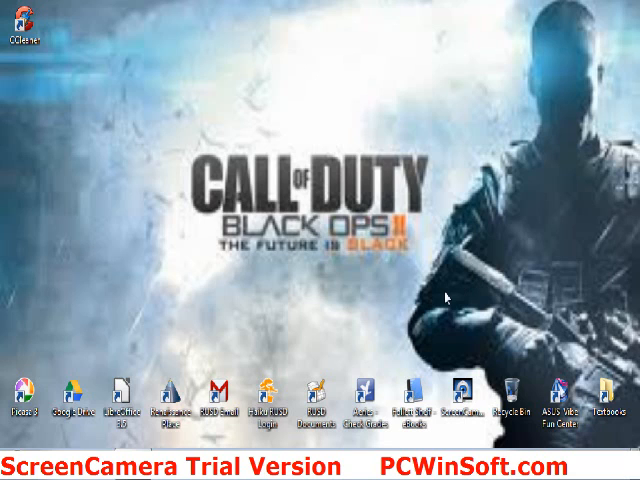